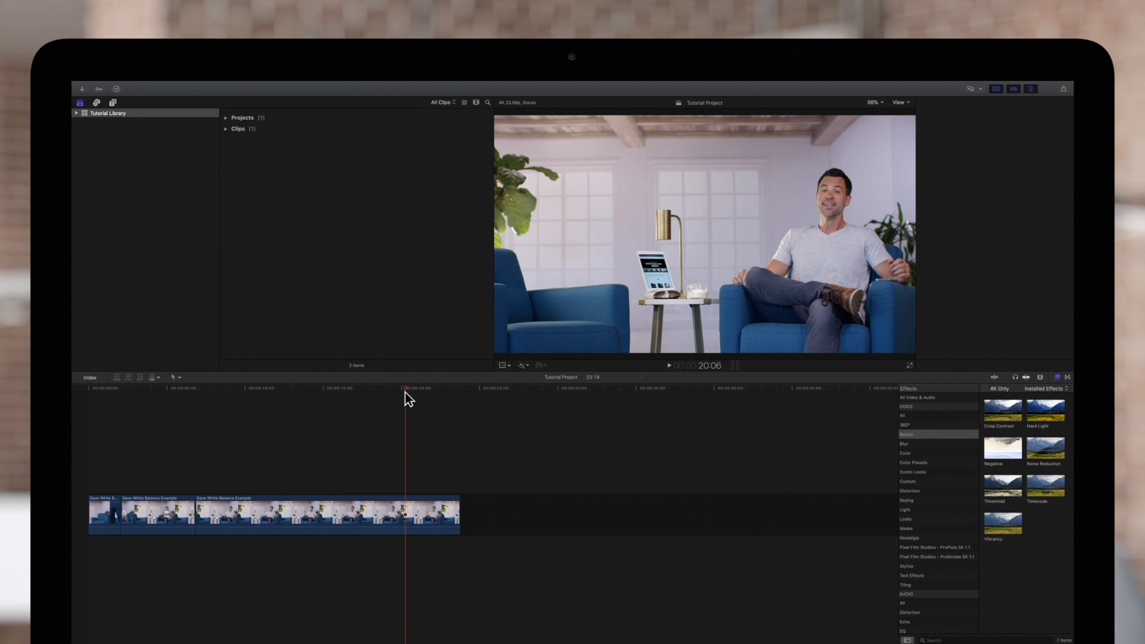
# Select the white balance example clip and apply Balance Color from the Enhancements menu
pyautogui.click(264, 387)
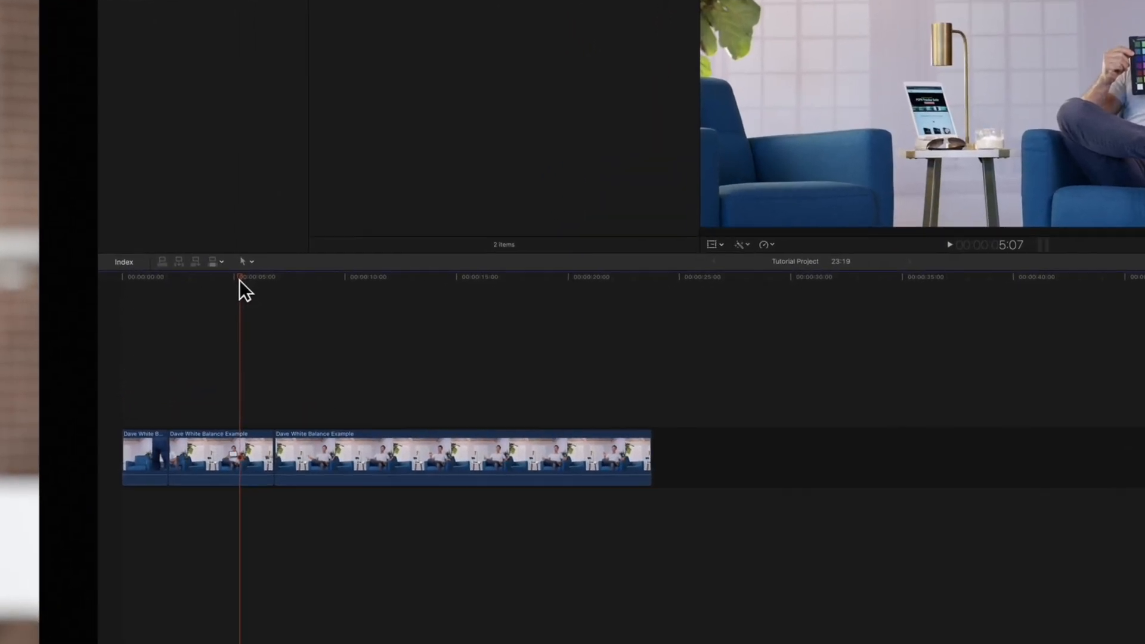
pyautogui.click(224, 457)
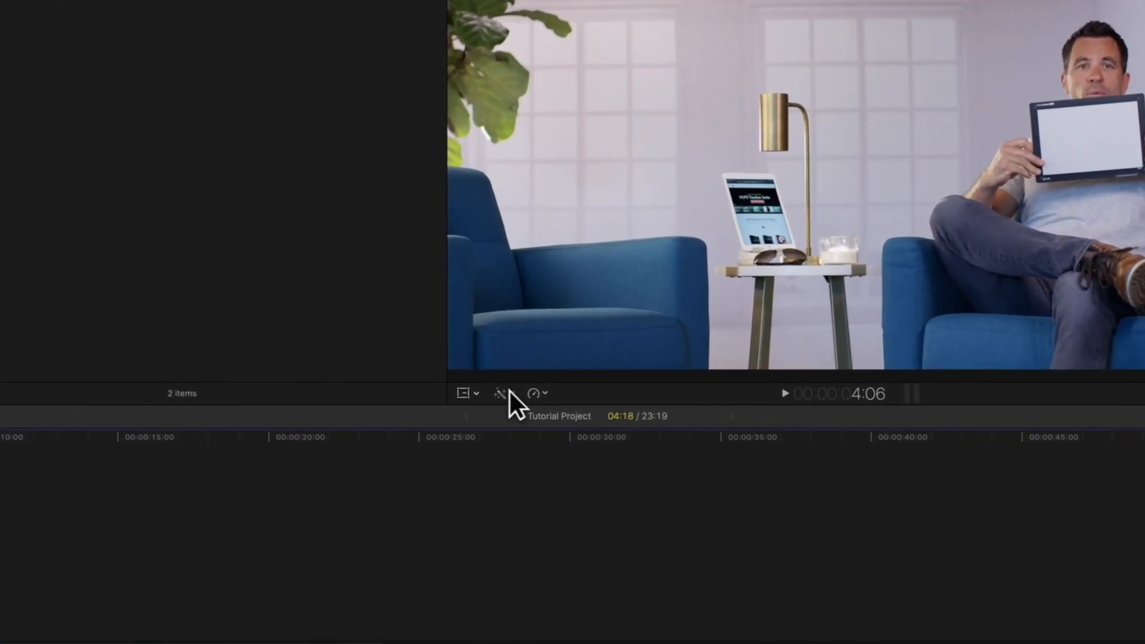
pyautogui.click(499, 394)
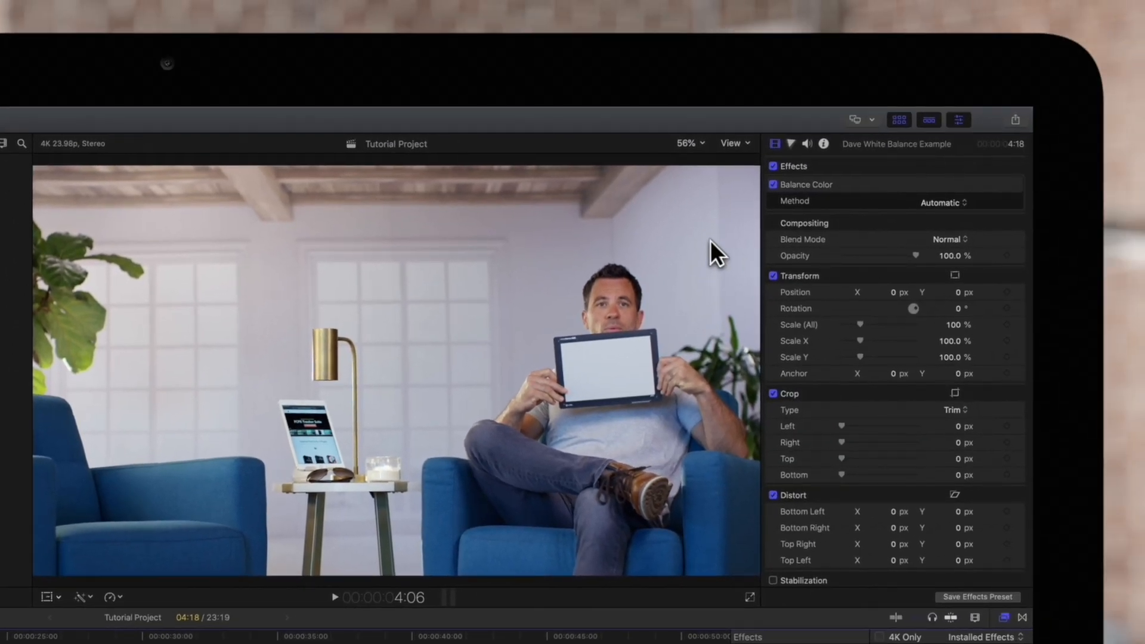
pyautogui.click(958, 119)
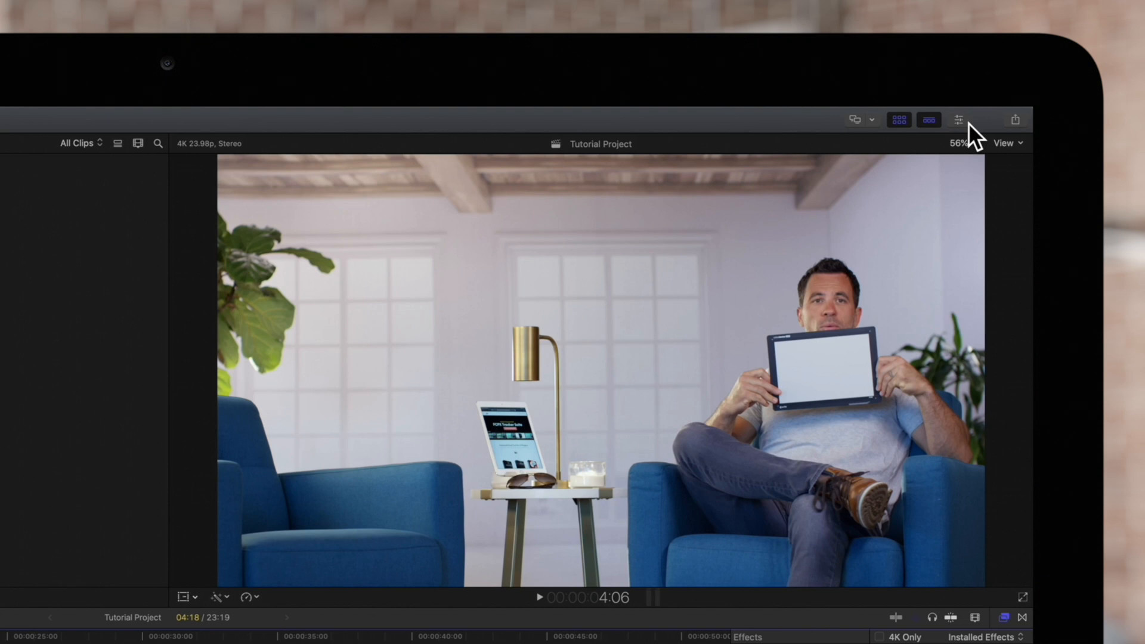
pyautogui.click(958, 119)
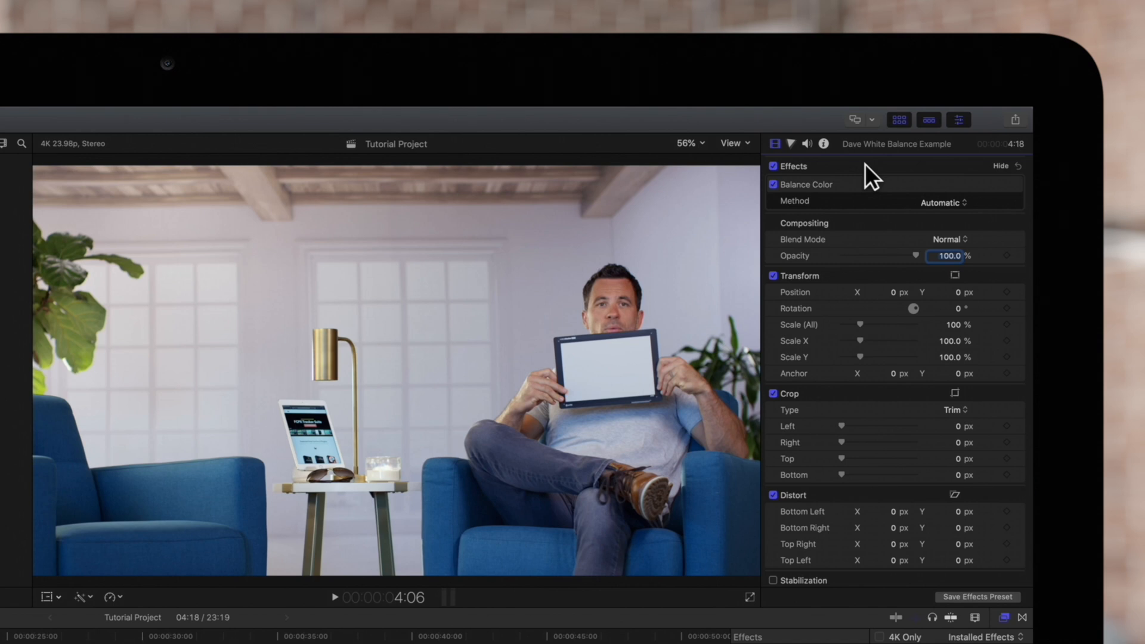
pyautogui.moveTo(971, 212)
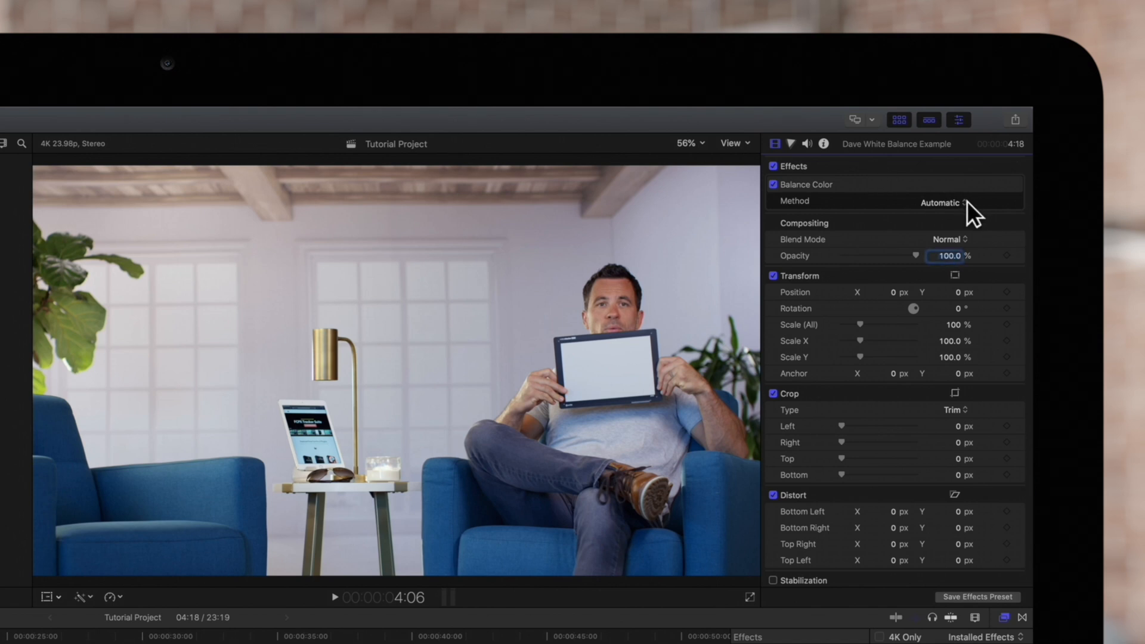
# Set the Balance Color Method to White Balance in the Inspector
pyautogui.click(941, 202)
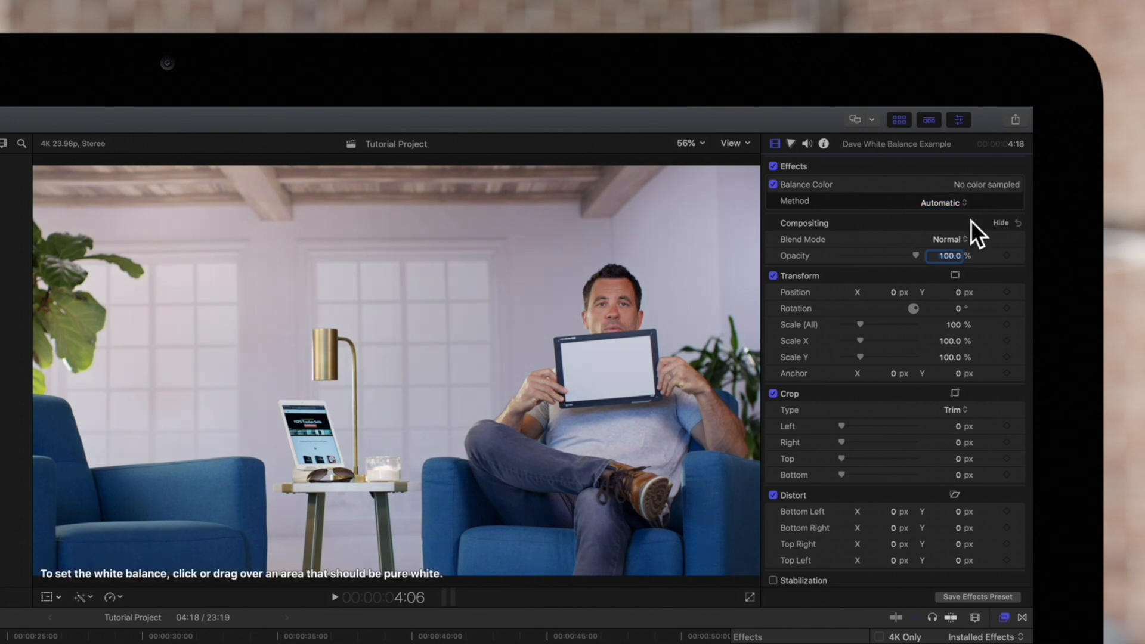
pyautogui.click(940, 203)
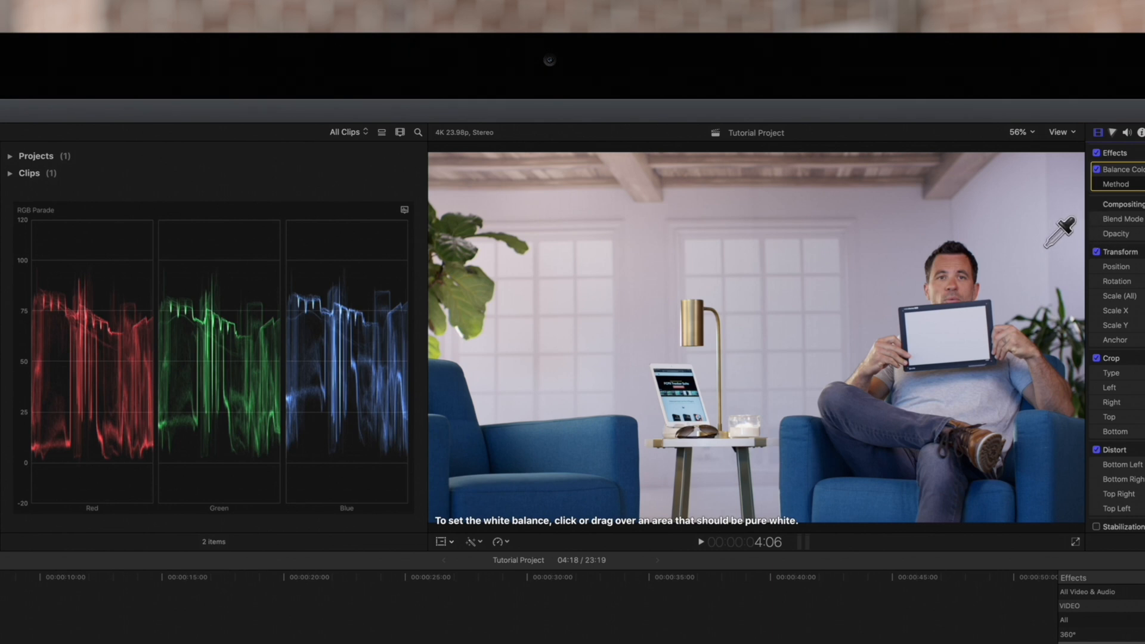
pyautogui.moveTo(1055, 241)
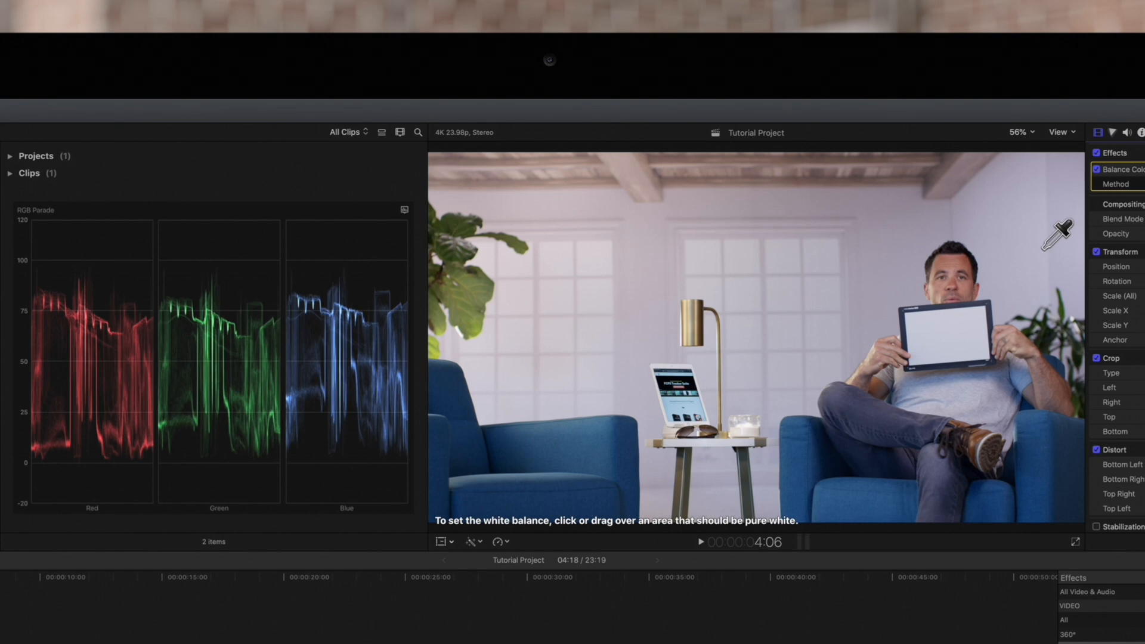
pyautogui.moveTo(954, 310)
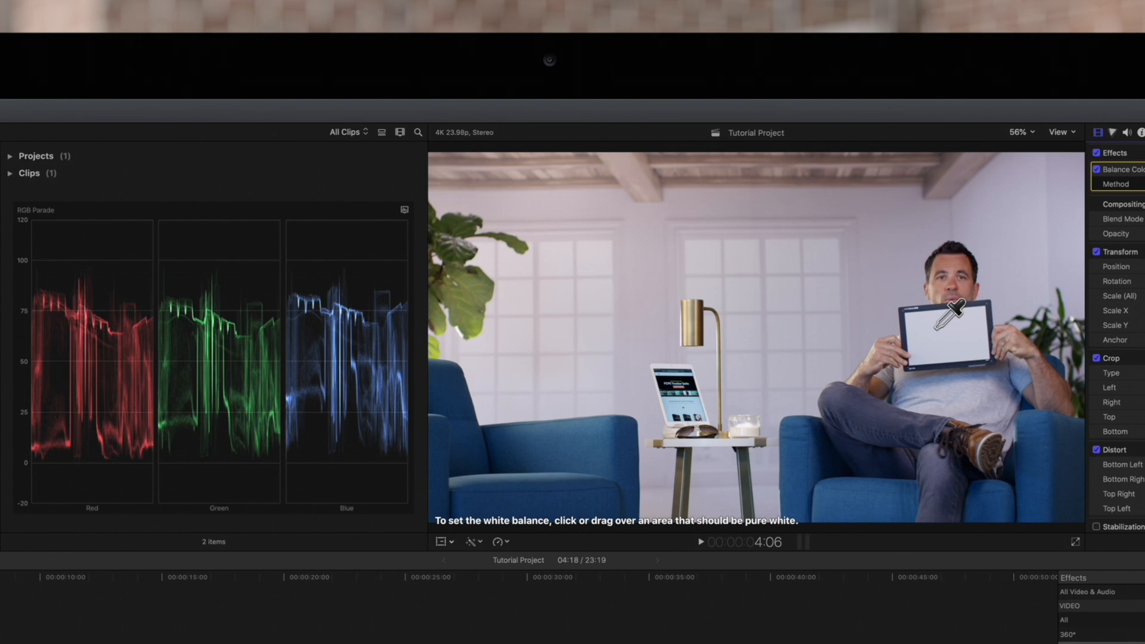
# Sample the presenter's white chart with the eyedropper as the white reference
pyautogui.click(950, 329)
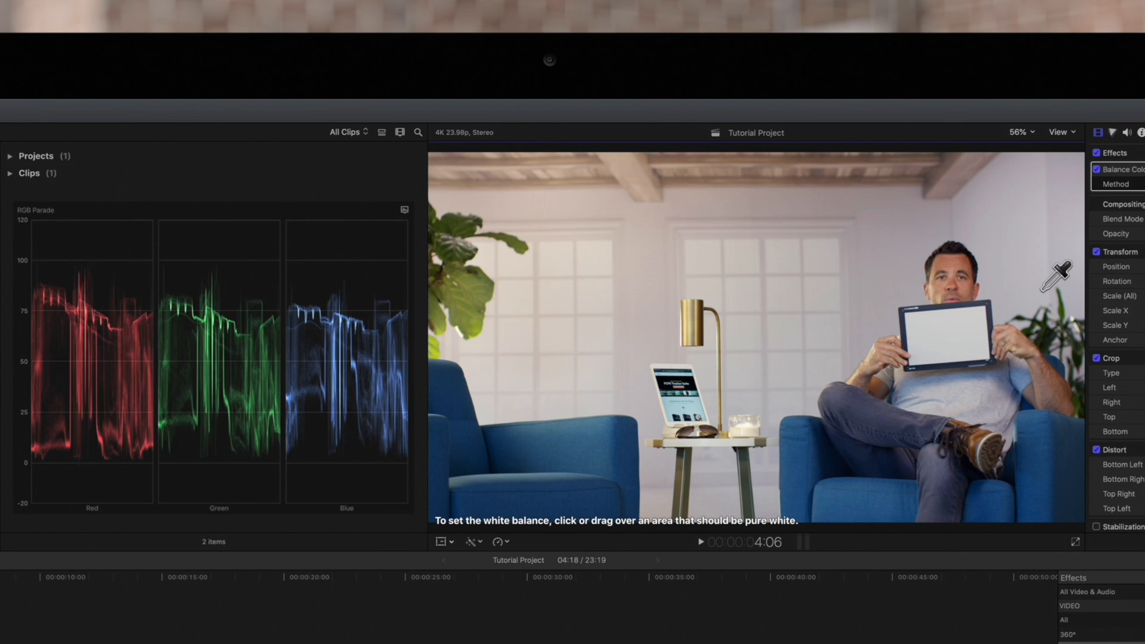
pyautogui.moveTo(1004, 300)
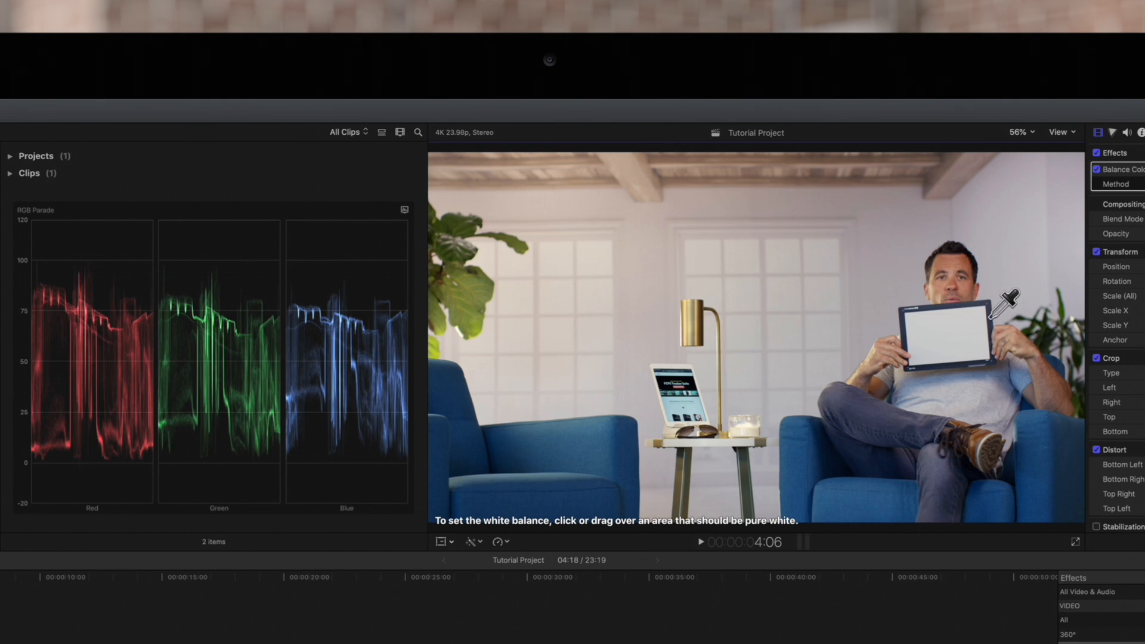
pyautogui.moveTo(991, 303)
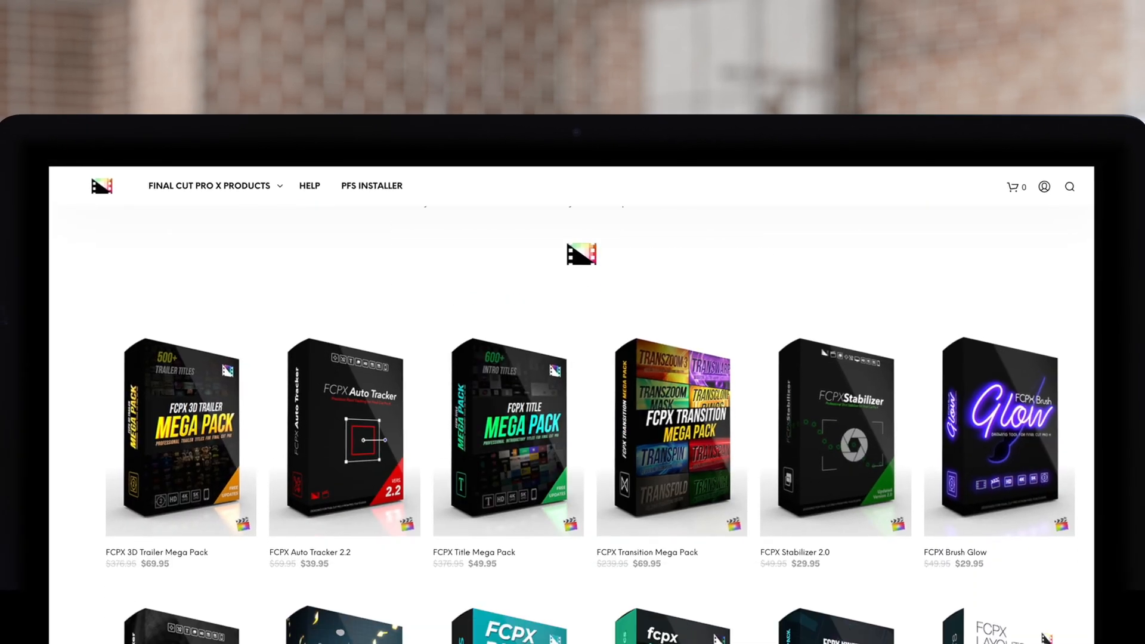
# Scroll down the Final Cut Pro X Products page to the Camera, Maps and Timer packs
pyautogui.scroll(-3)
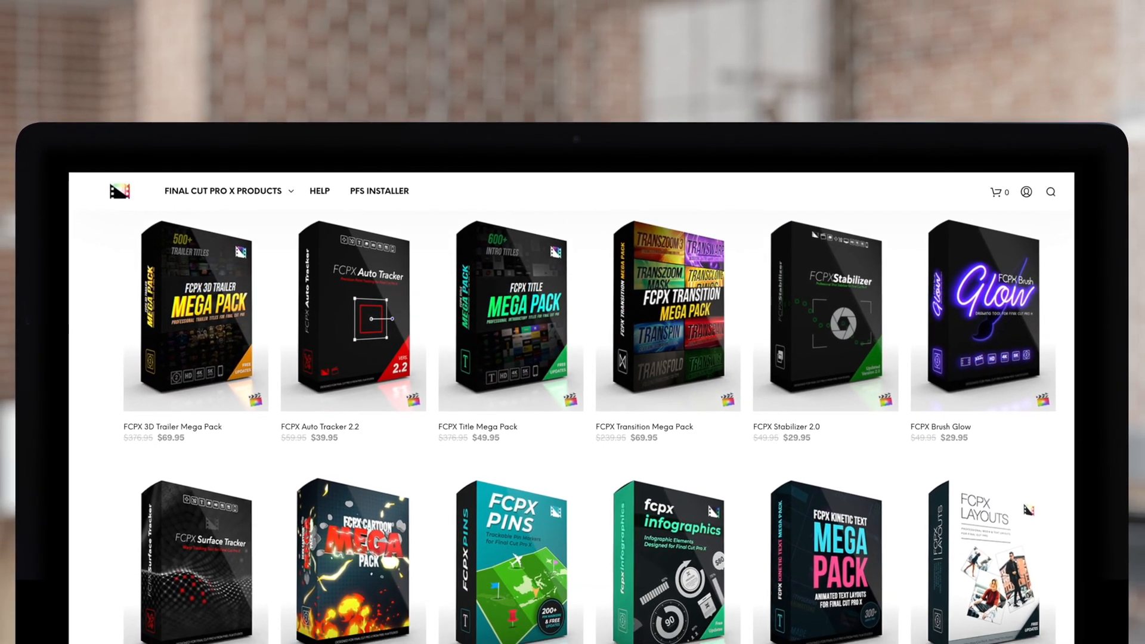
pyautogui.scroll(-3)
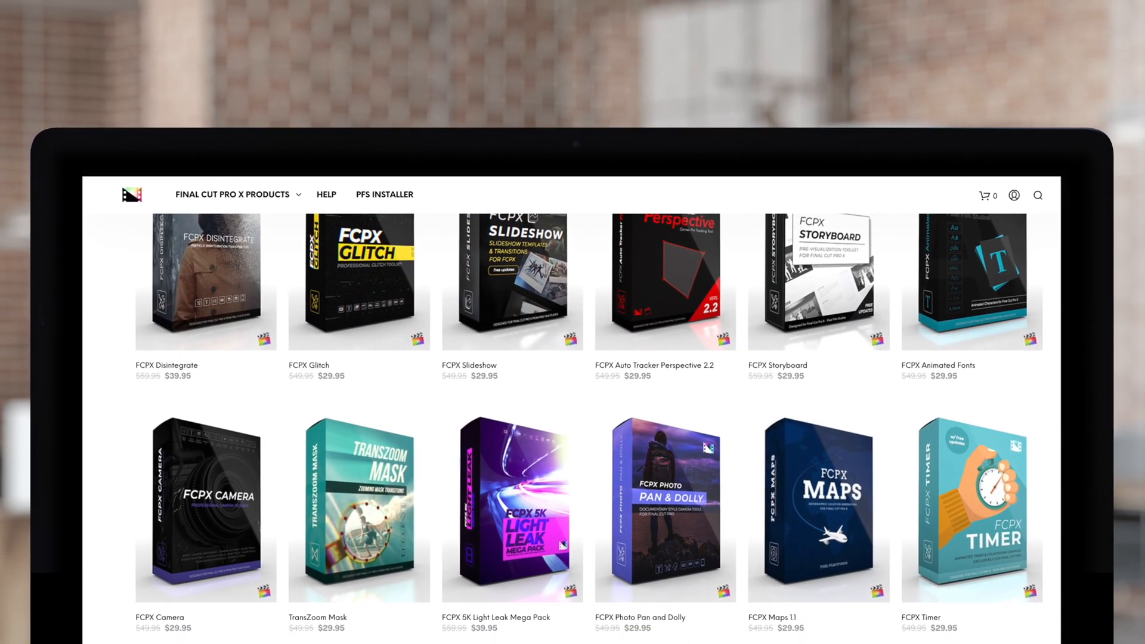